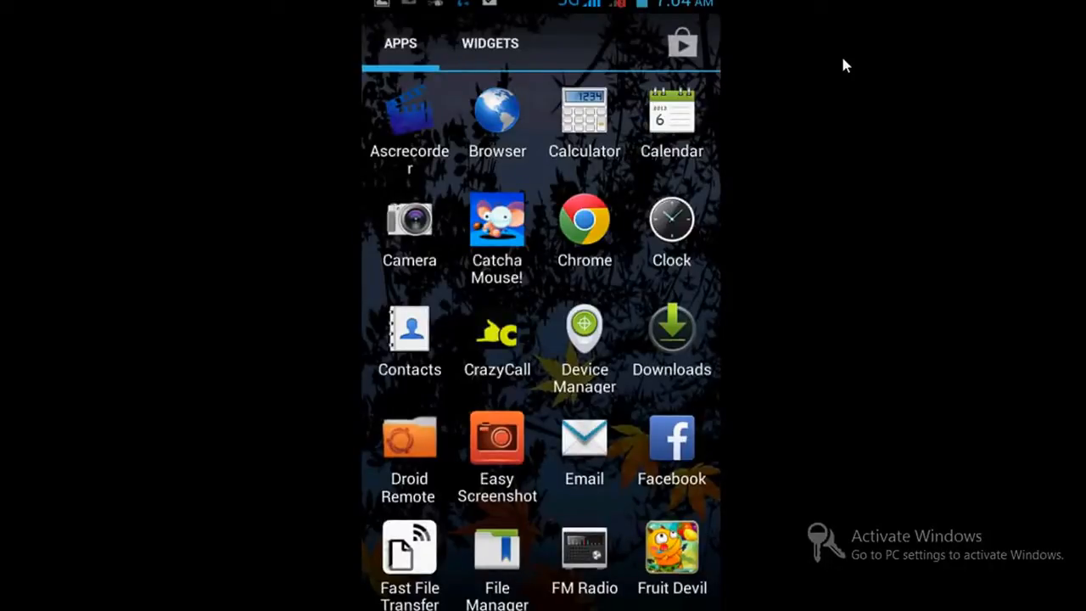
{"action": "mouse_move", "coordinate": [609, 337]}
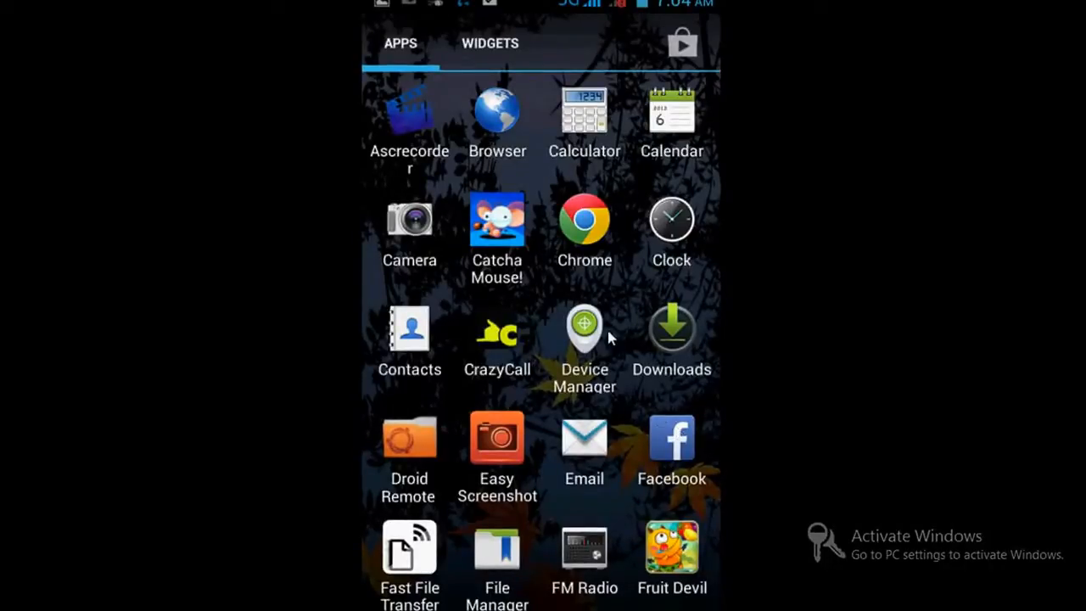
- Install Android Device Manager from Google Play and accept its requested permissions
{"action": "scroll", "scroll_direction": "down", "scroll_amount": 3}
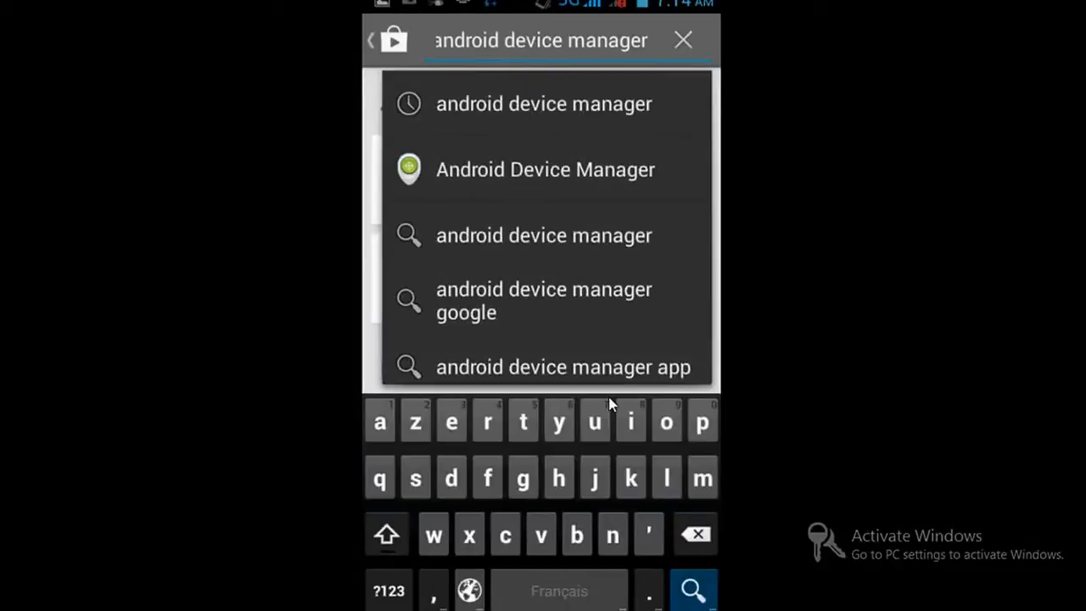
{"action": "mouse_move", "coordinate": [473, 189]}
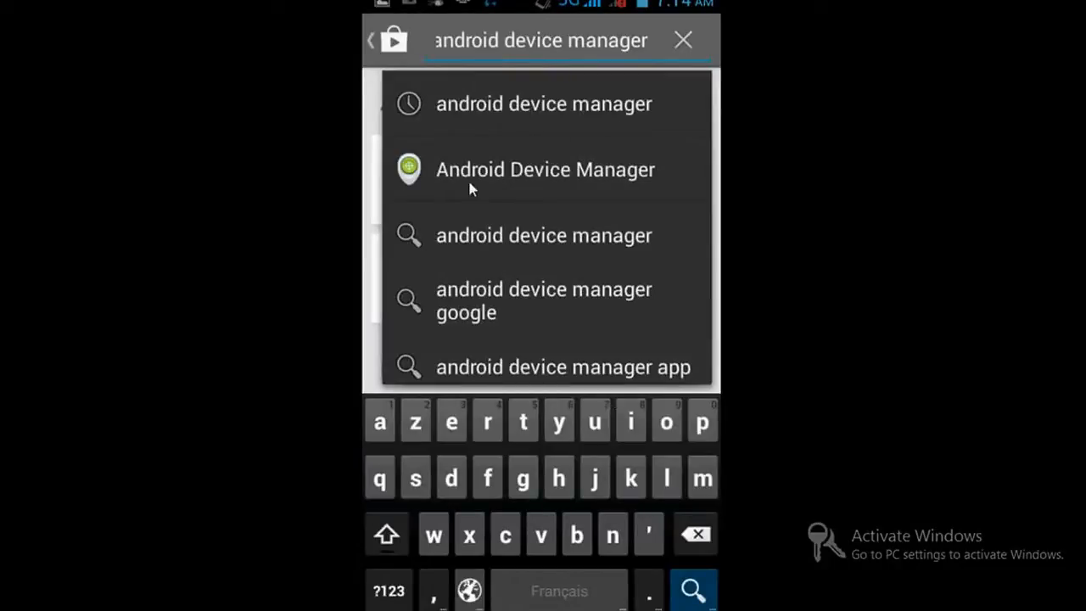
{"action": "mouse_move", "coordinate": [670, 193]}
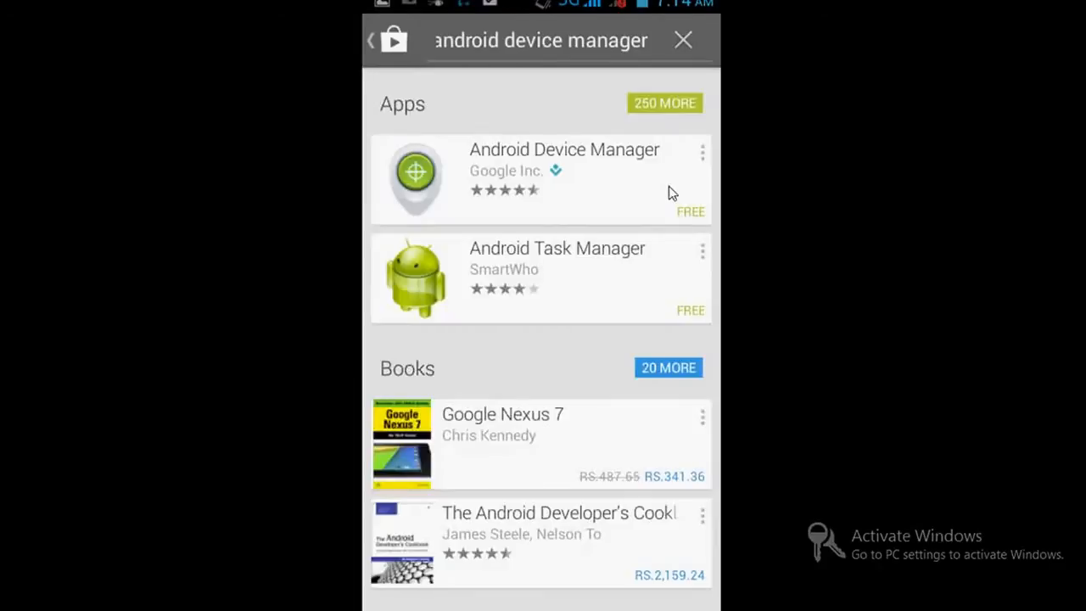
{"action": "mouse_move", "coordinate": [583, 309]}
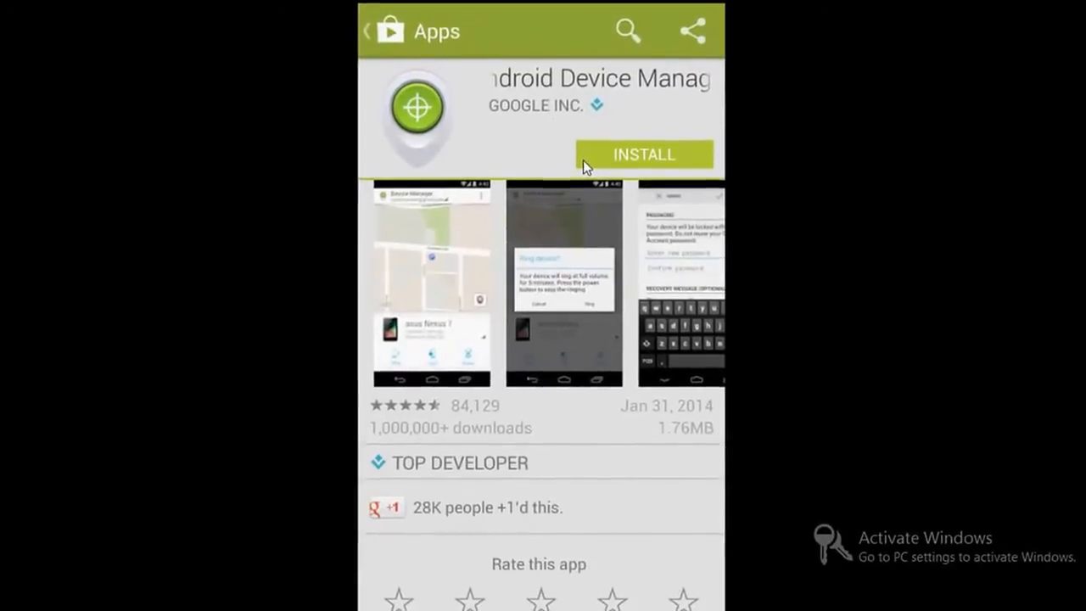
{"action": "left_click", "coordinate": [644, 154]}
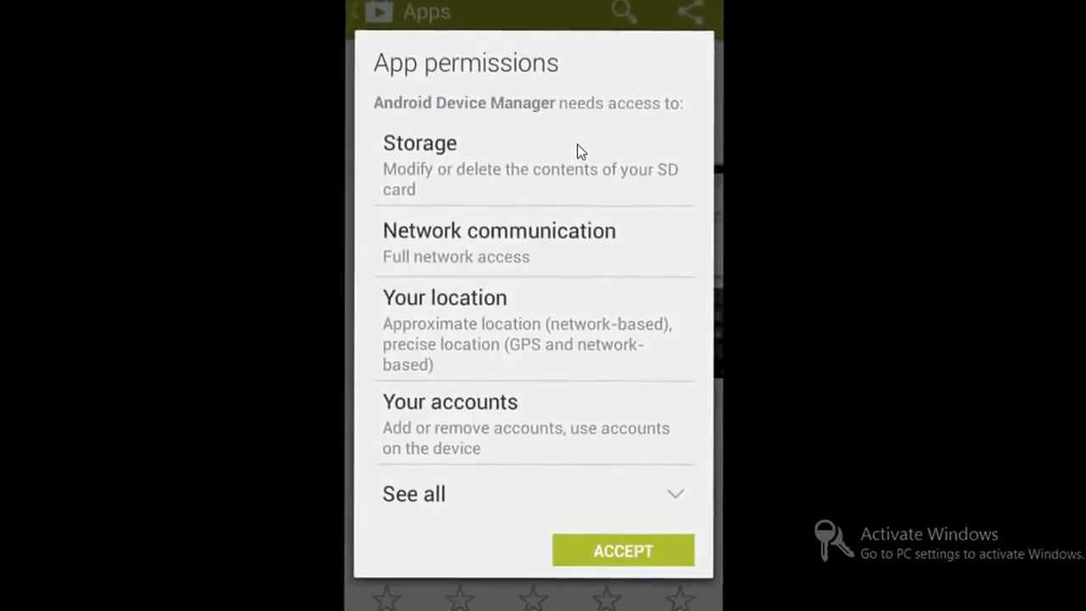
{"action": "left_click", "coordinate": [623, 550]}
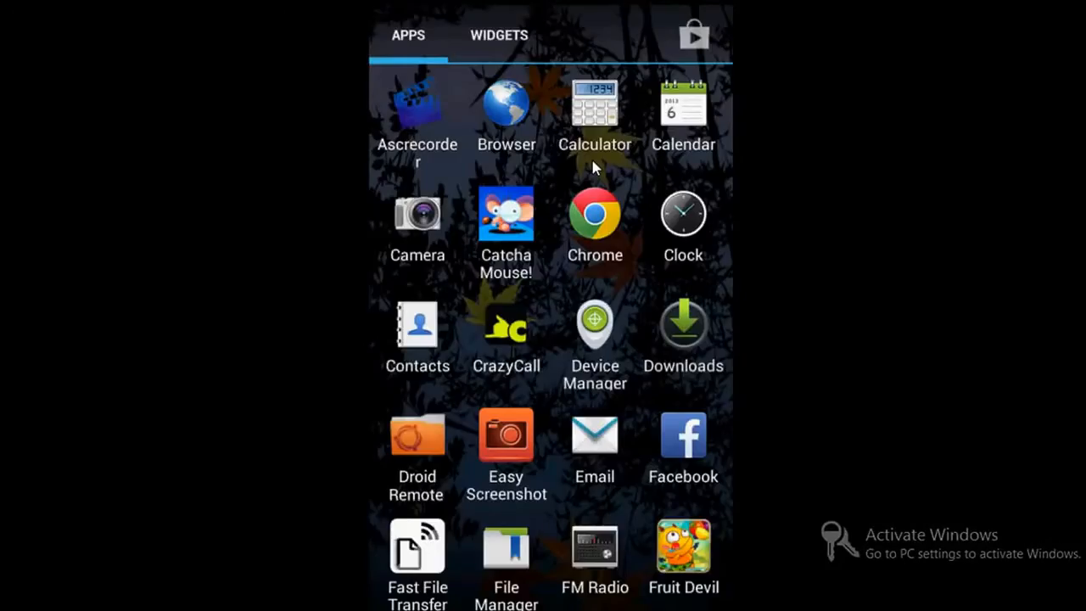
{"action": "mouse_move", "coordinate": [622, 373]}
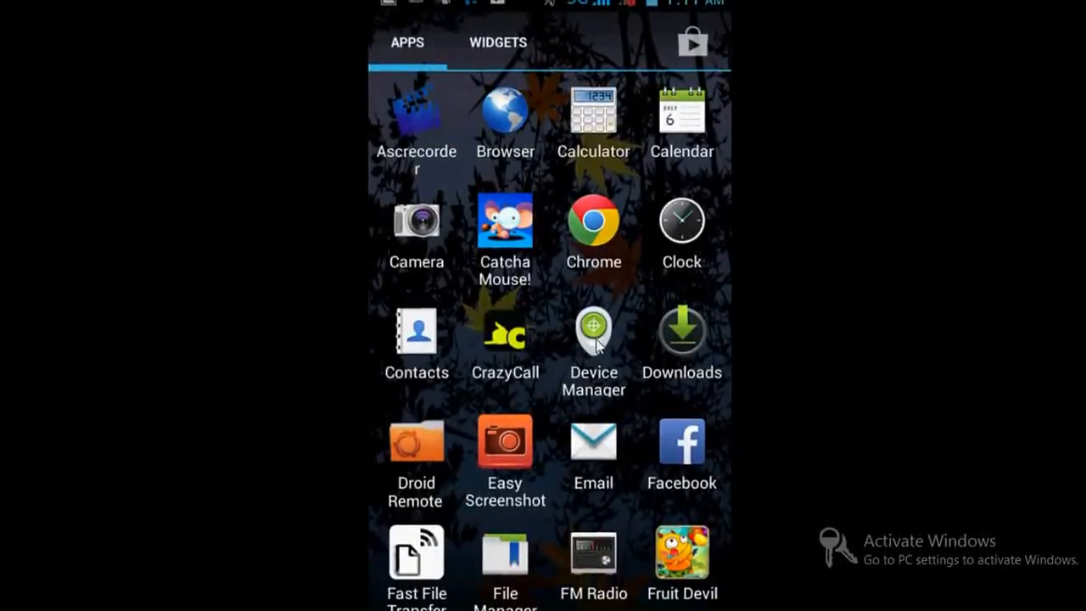
- Launch Device Manager, accept the location-data terms, and enter the account password
{"action": "left_click", "coordinate": [594, 331]}
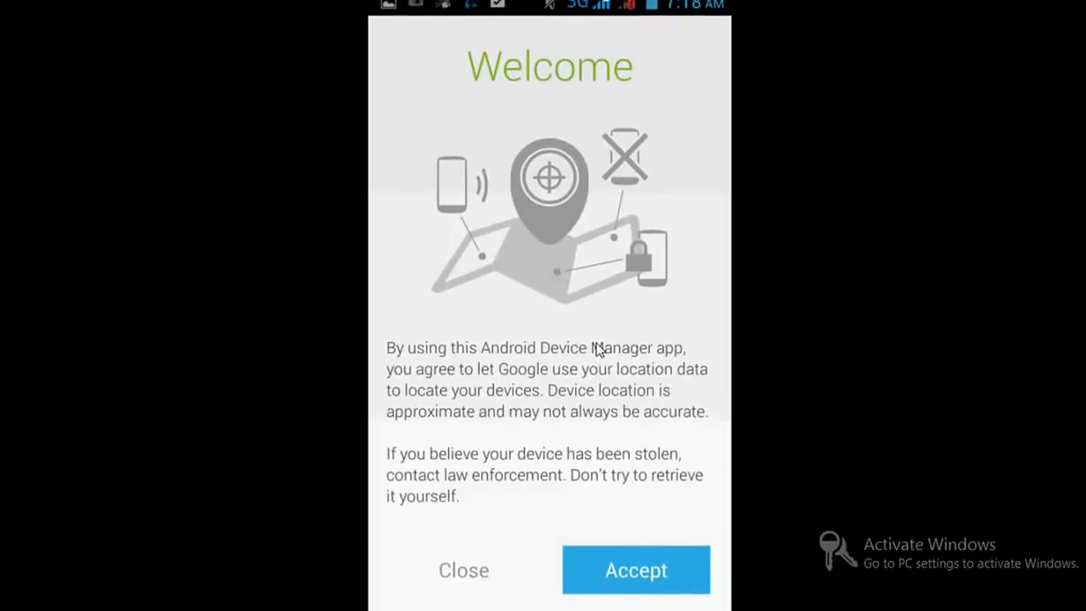
{"action": "left_click", "coordinate": [635, 570]}
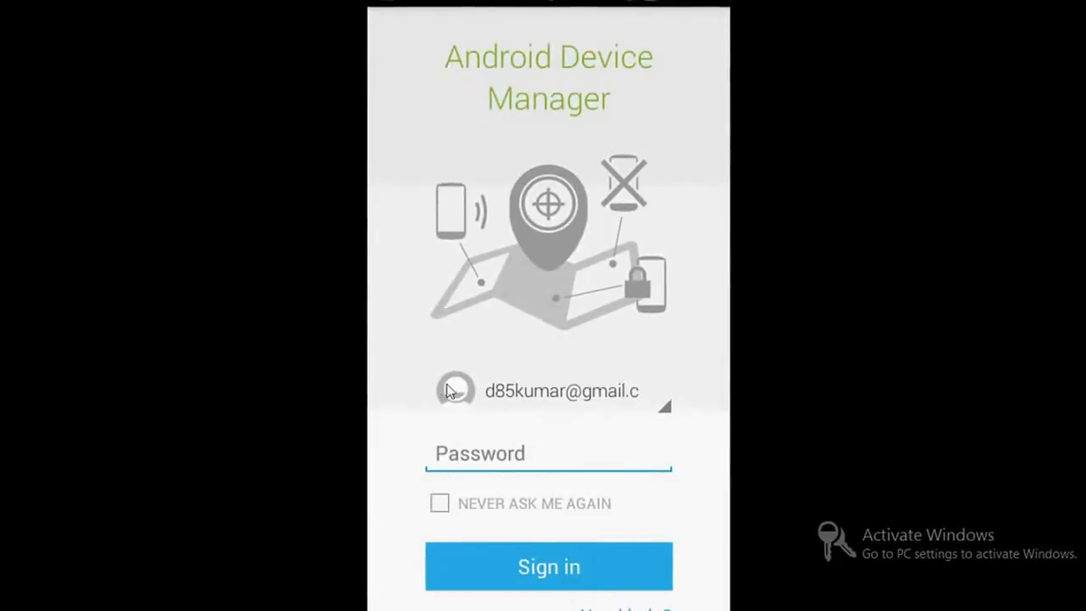
{"action": "mouse_move", "coordinate": [473, 402]}
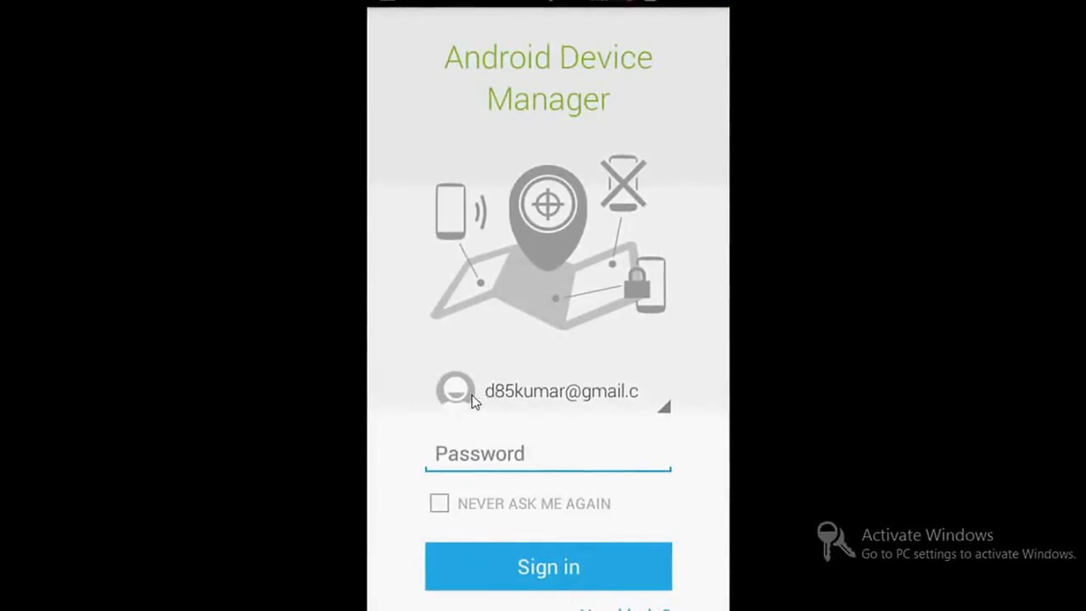
{"action": "mouse_move", "coordinate": [458, 415]}
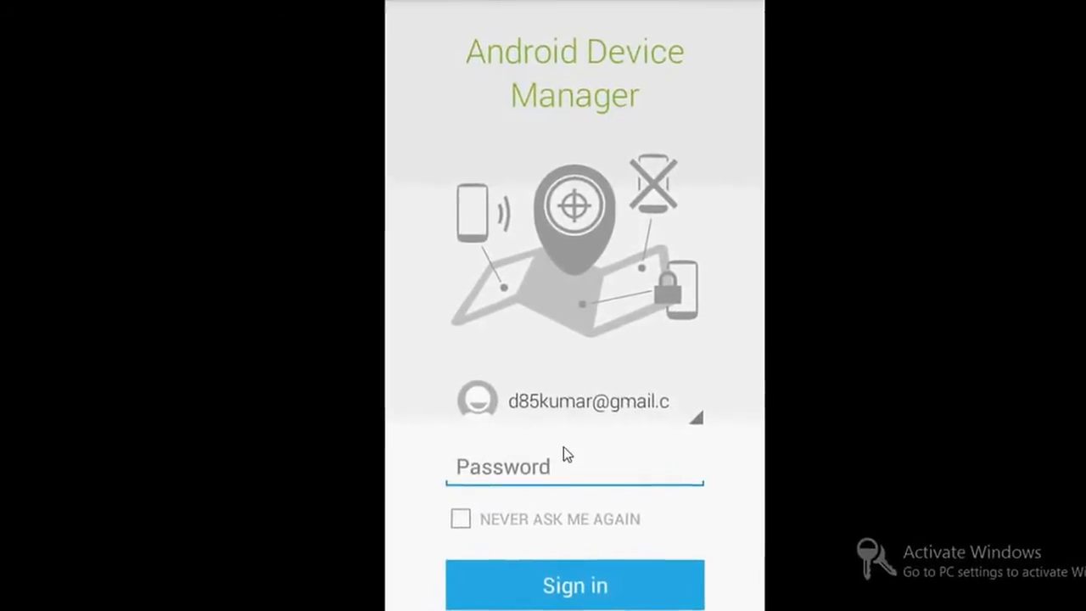
{"action": "type", "text": "password"}
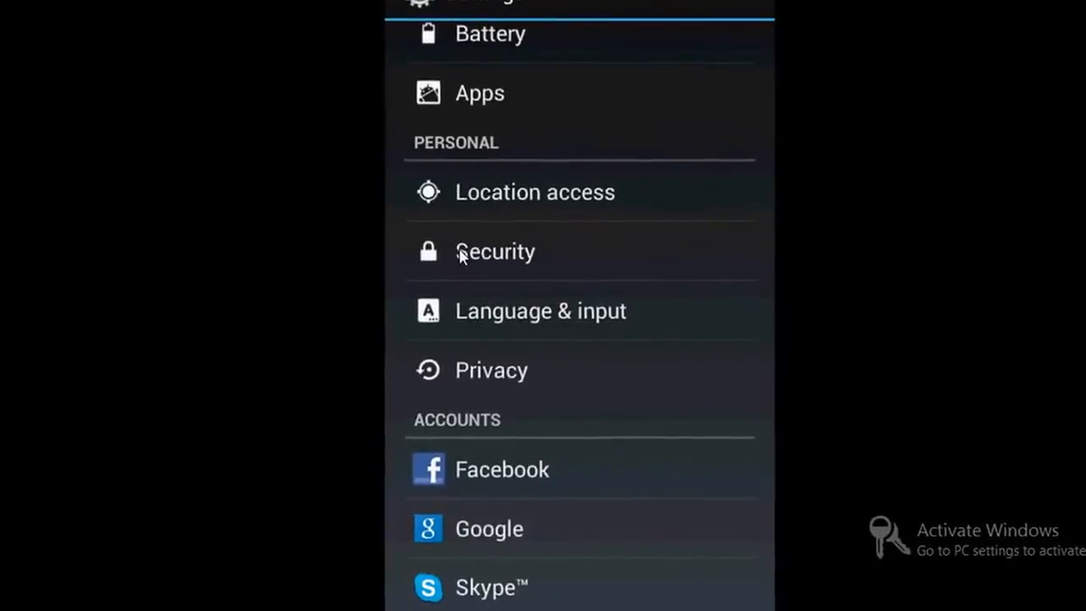
- Activate Android Device Manager under Security > Device administrators
{"action": "left_click", "coordinate": [495, 252]}
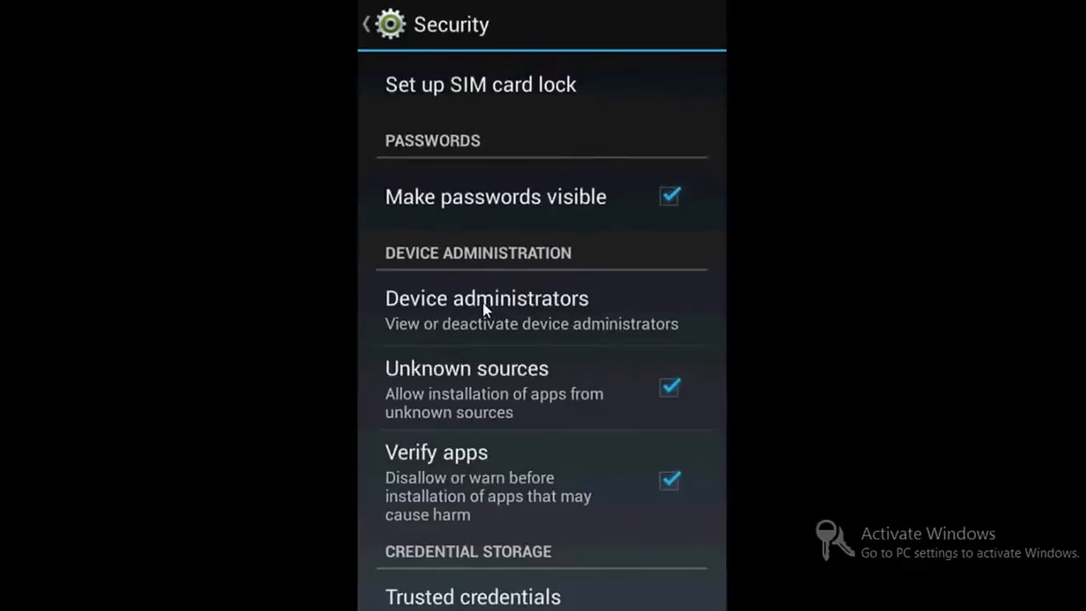
{"action": "left_click", "coordinate": [486, 298]}
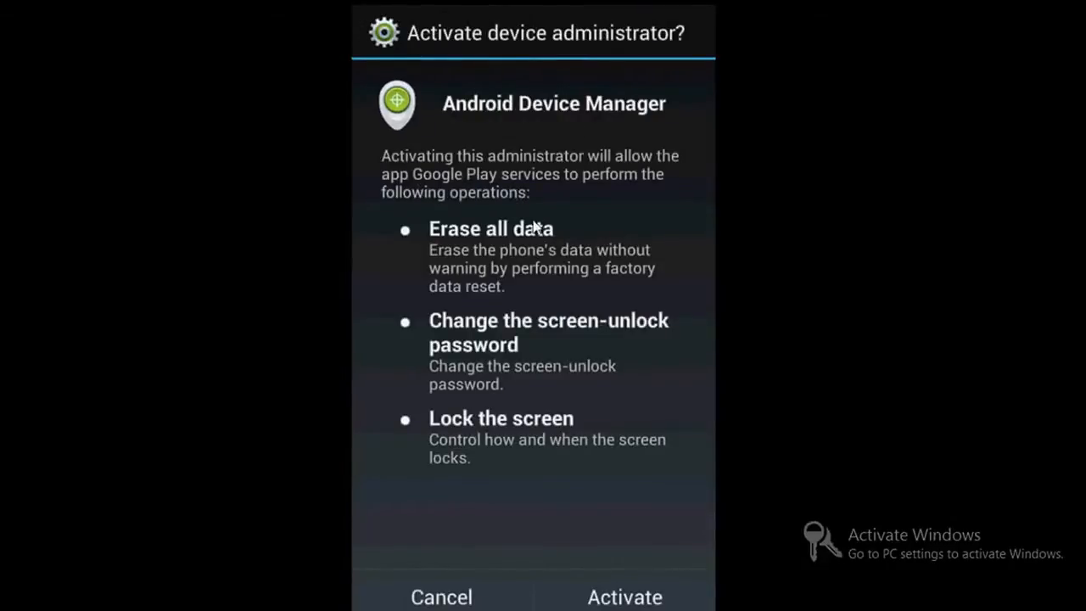
{"action": "mouse_move", "coordinate": [615, 308]}
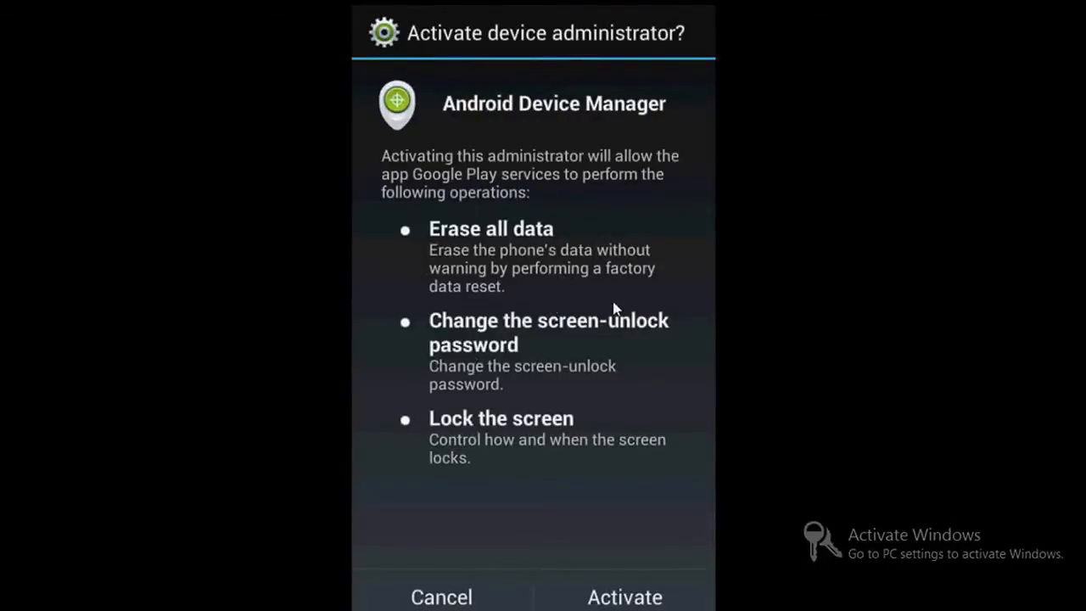
{"action": "mouse_move", "coordinate": [638, 405]}
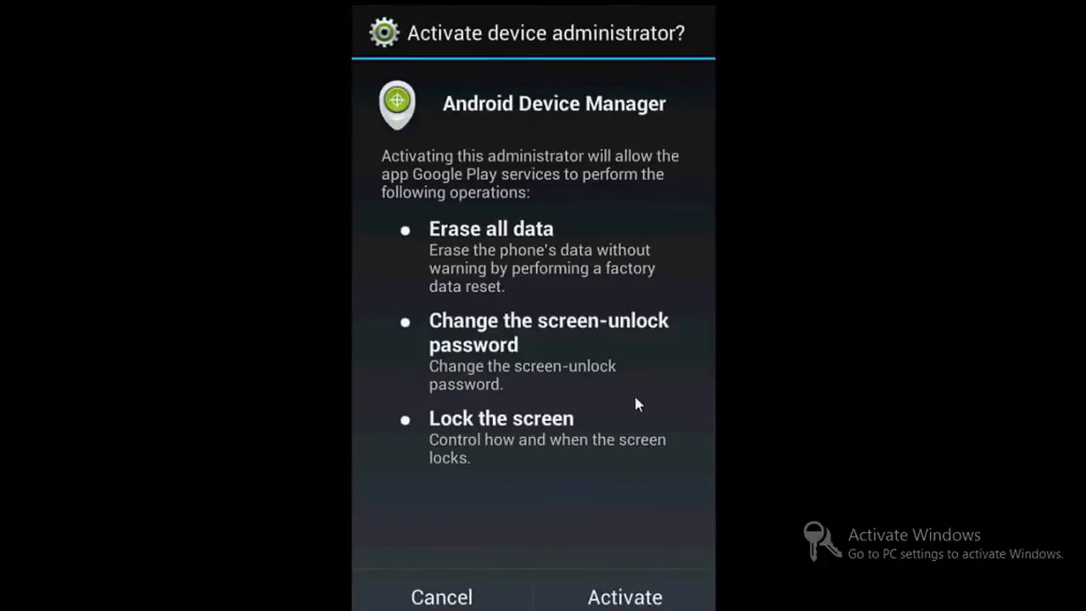
{"action": "left_click", "coordinate": [624, 597]}
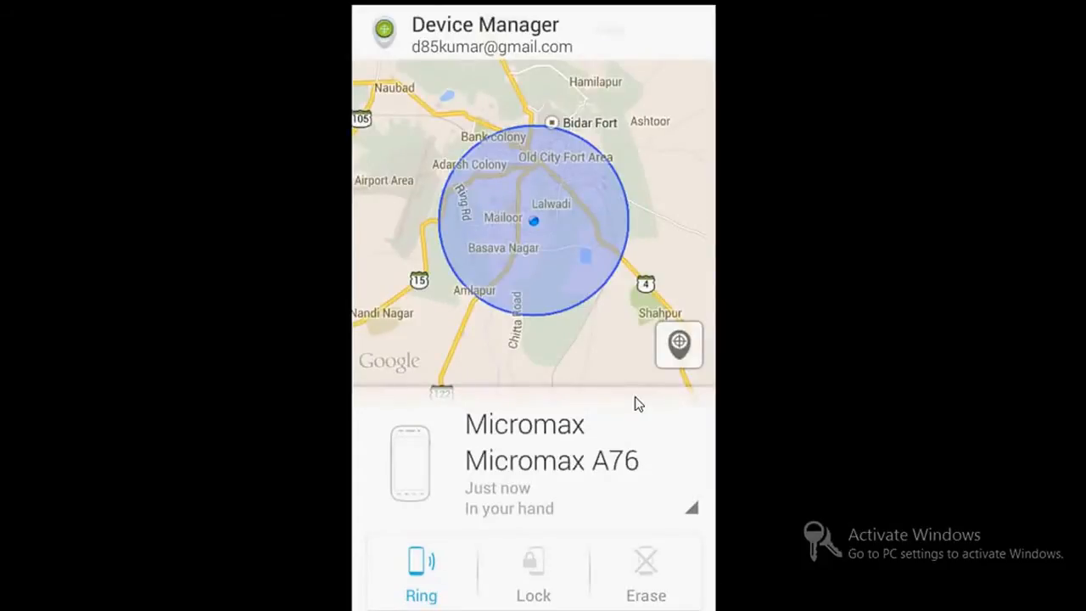
{"action": "mouse_move", "coordinate": [559, 396]}
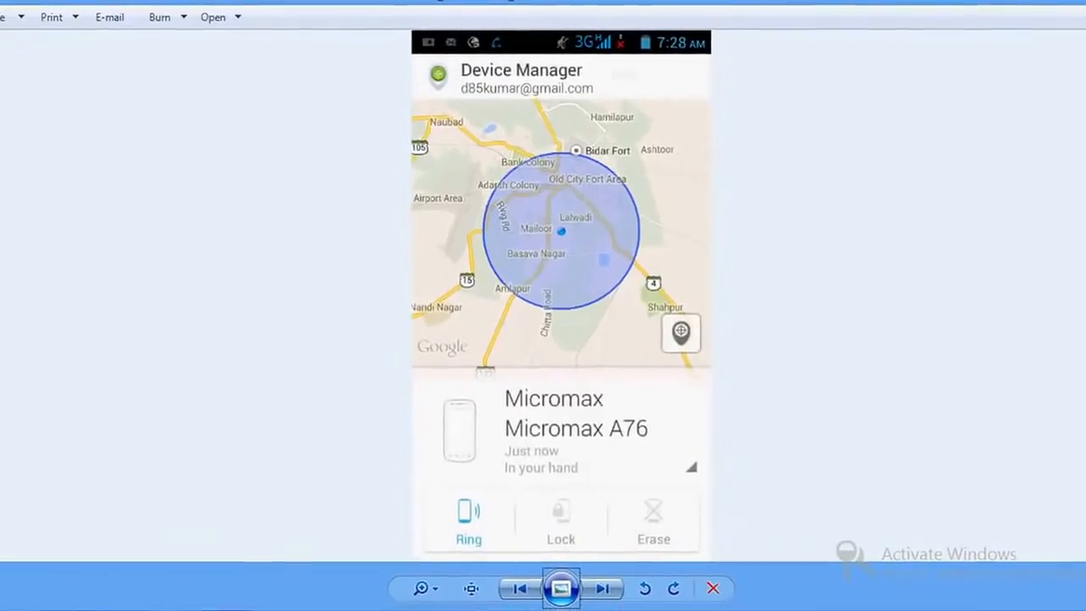
- Close the screenshot of the Micromax A76 map with Ring, Lock and Erase
{"action": "left_click", "coordinate": [713, 587]}
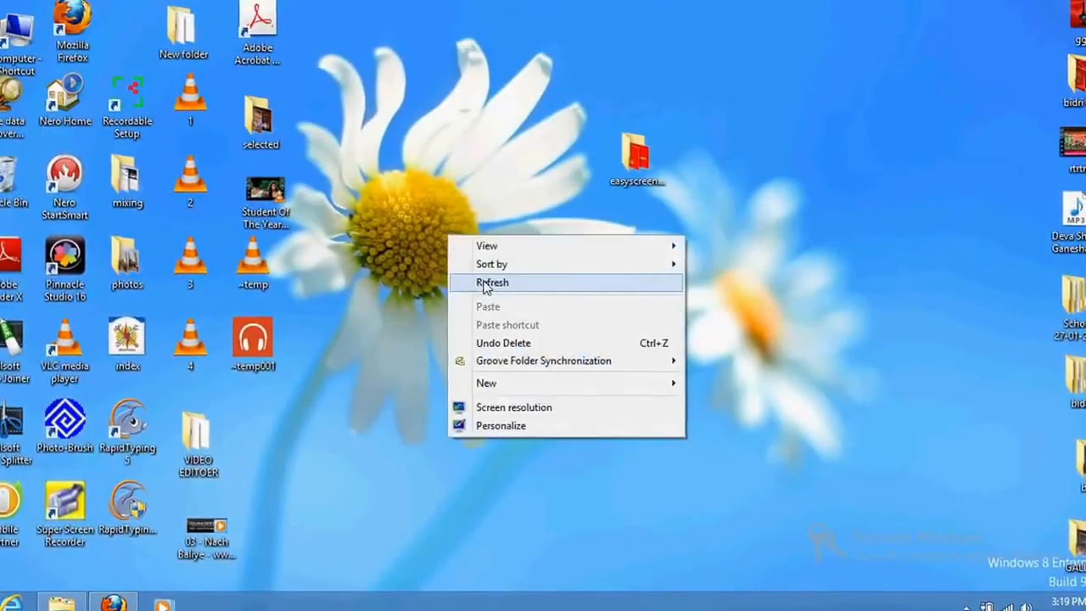
- Open the web browser and start a Google search by typing 'ANDROID'
{"action": "left_click", "coordinate": [492, 282]}
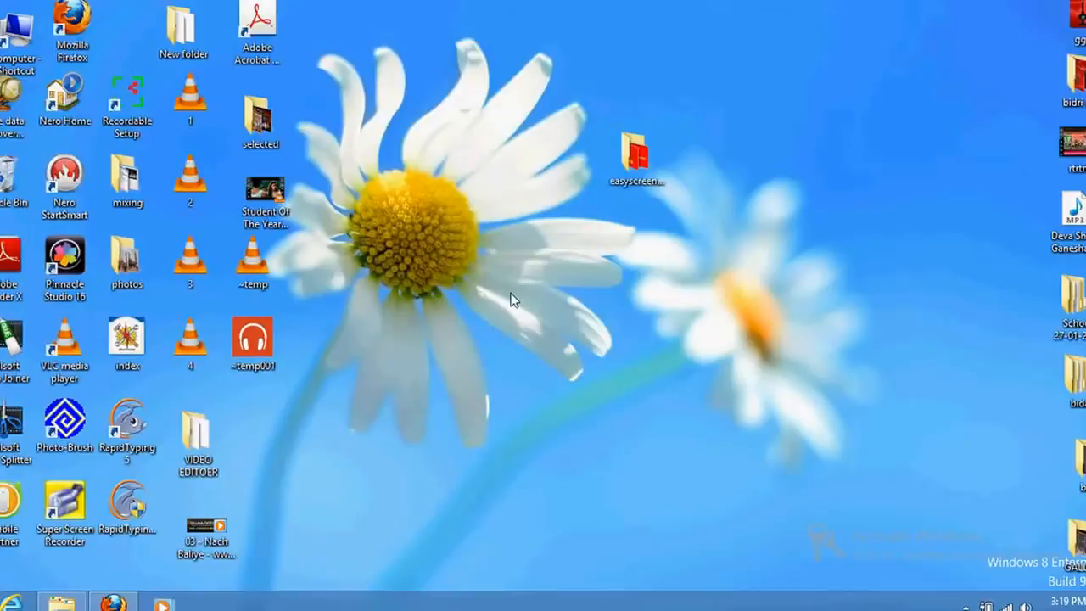
{"action": "mouse_move", "coordinate": [119, 144]}
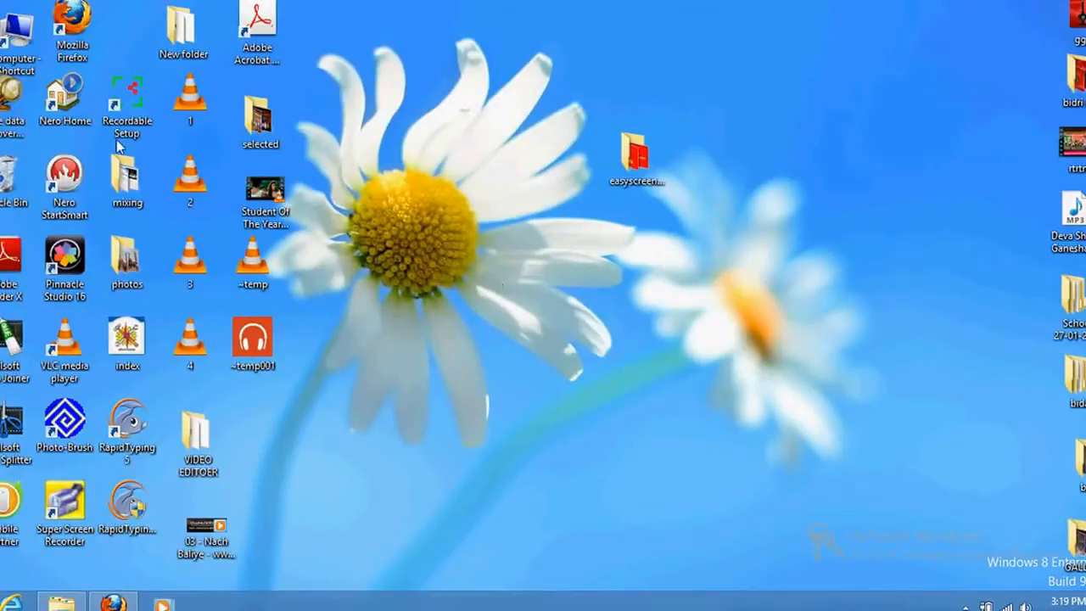
{"action": "left_click", "coordinate": [113, 602]}
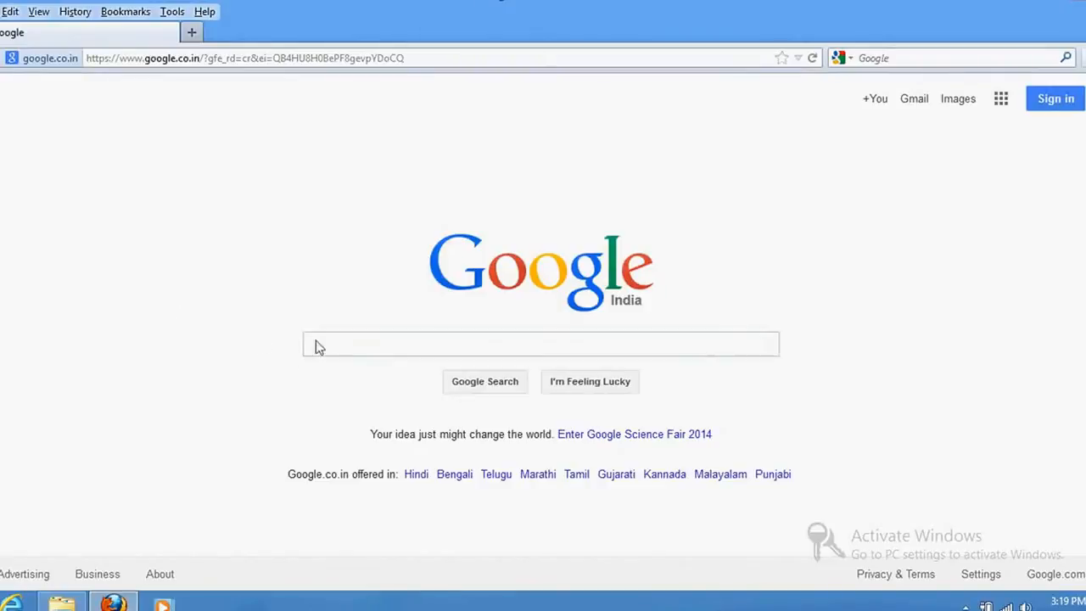
{"action": "left_click", "coordinate": [540, 343]}
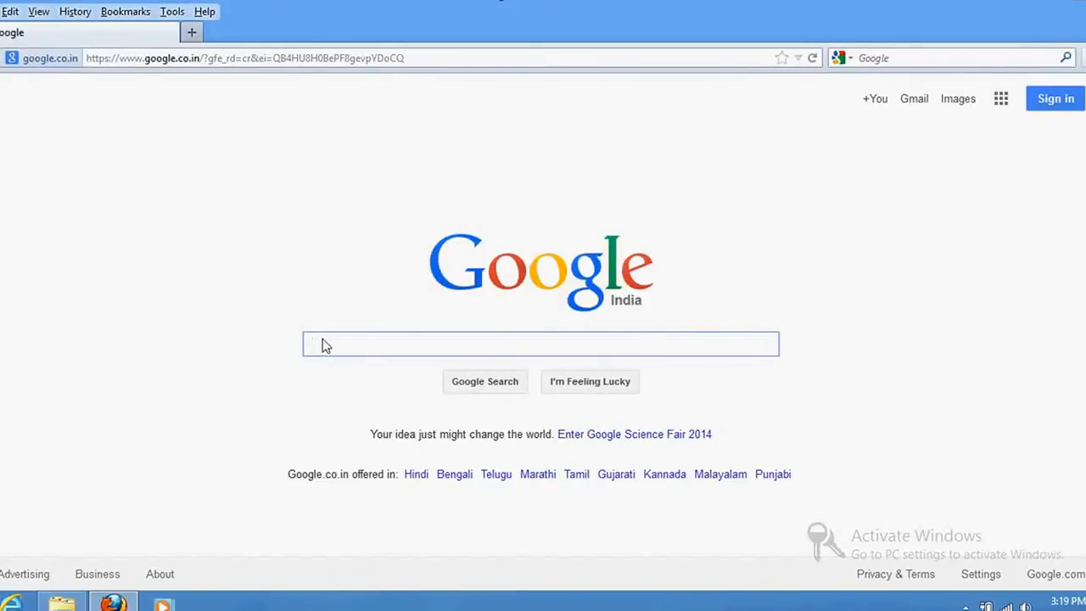
{"action": "type", "text": "A"}
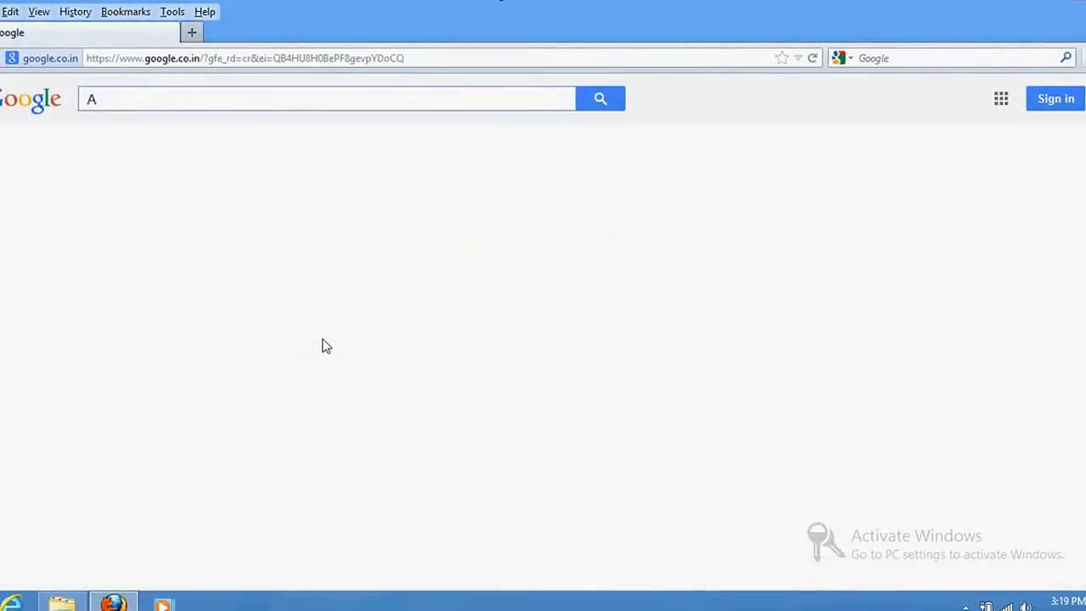
{"action": "type", "text": "NDROIDE DEVIC"}
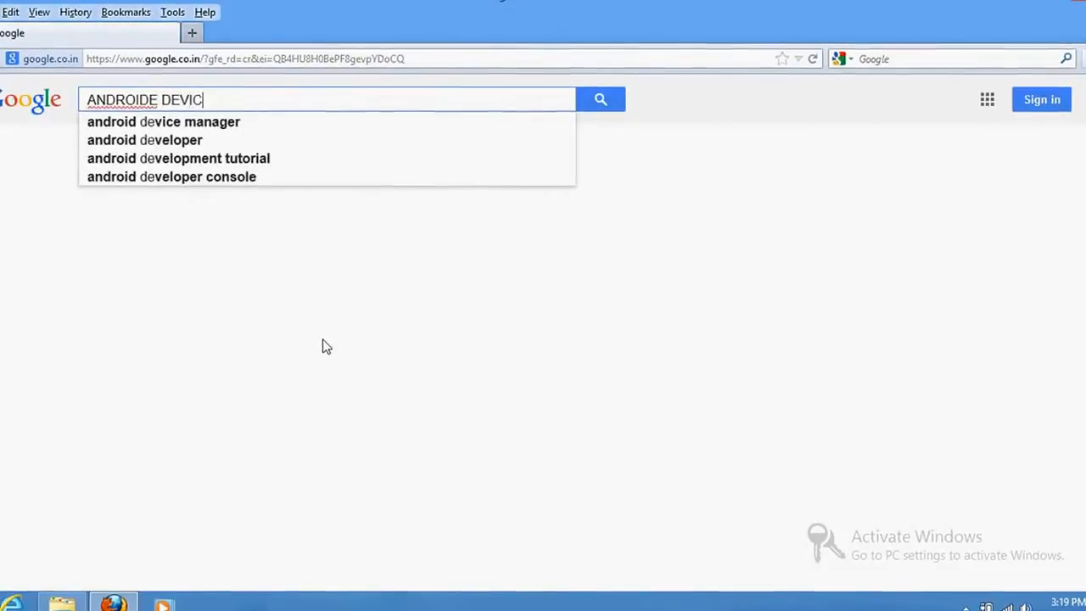
- Pick the 'android device manager' suggestion and open the official Android Device Manager result
{"action": "left_click", "coordinate": [163, 121]}
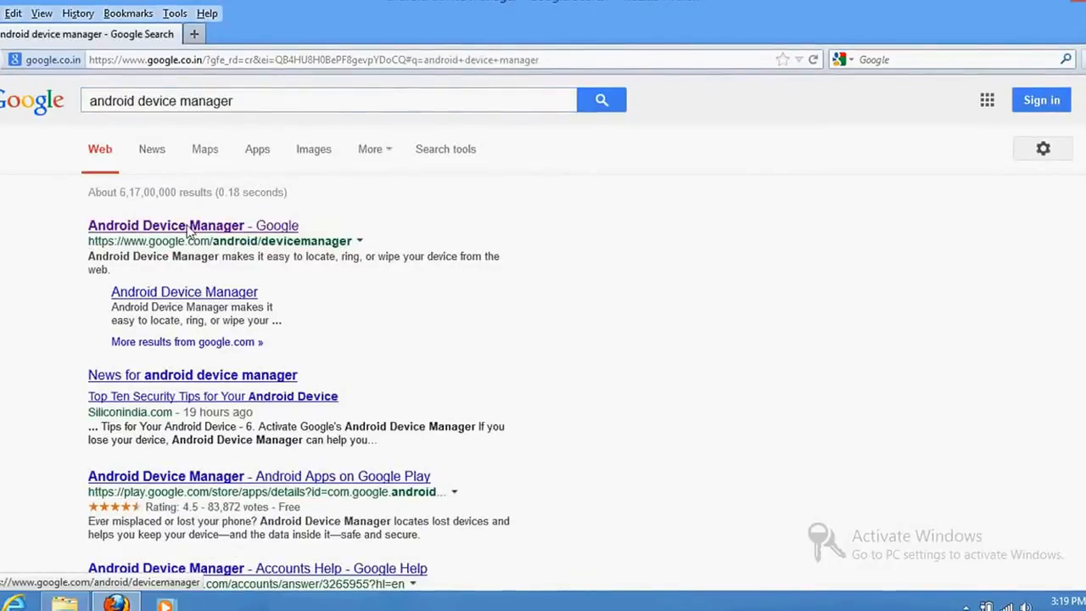
{"action": "left_click", "coordinate": [166, 225]}
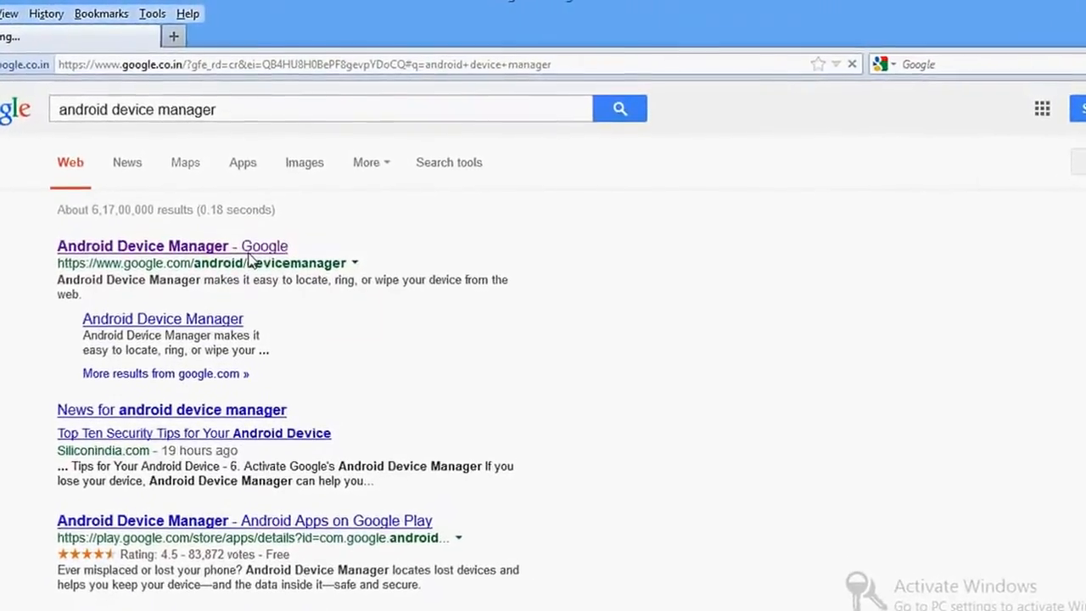
{"action": "left_click", "coordinate": [142, 245]}
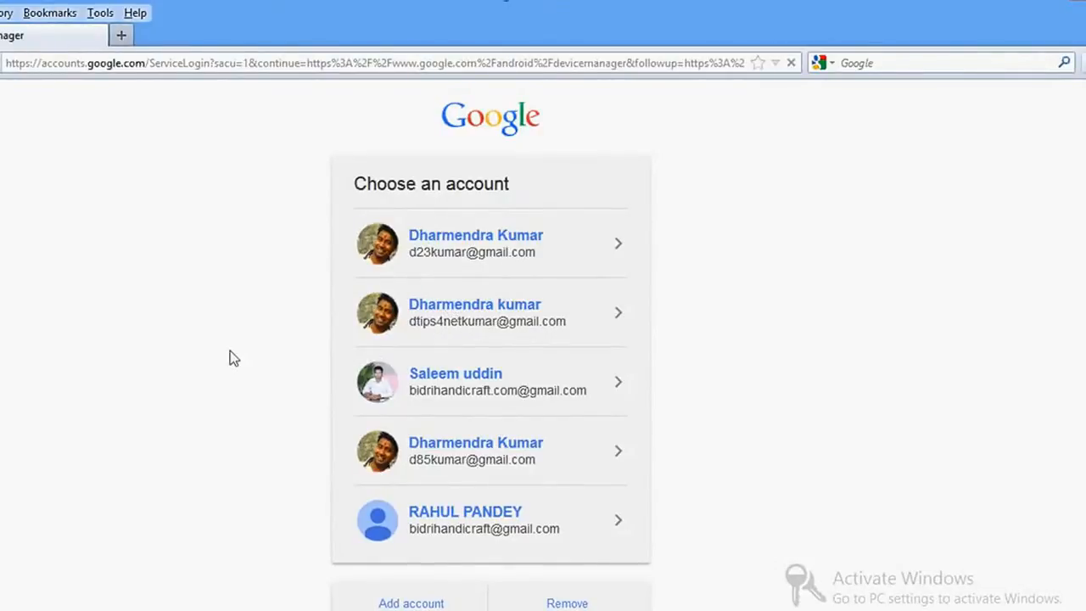
{"action": "left_click", "coordinate": [411, 603]}
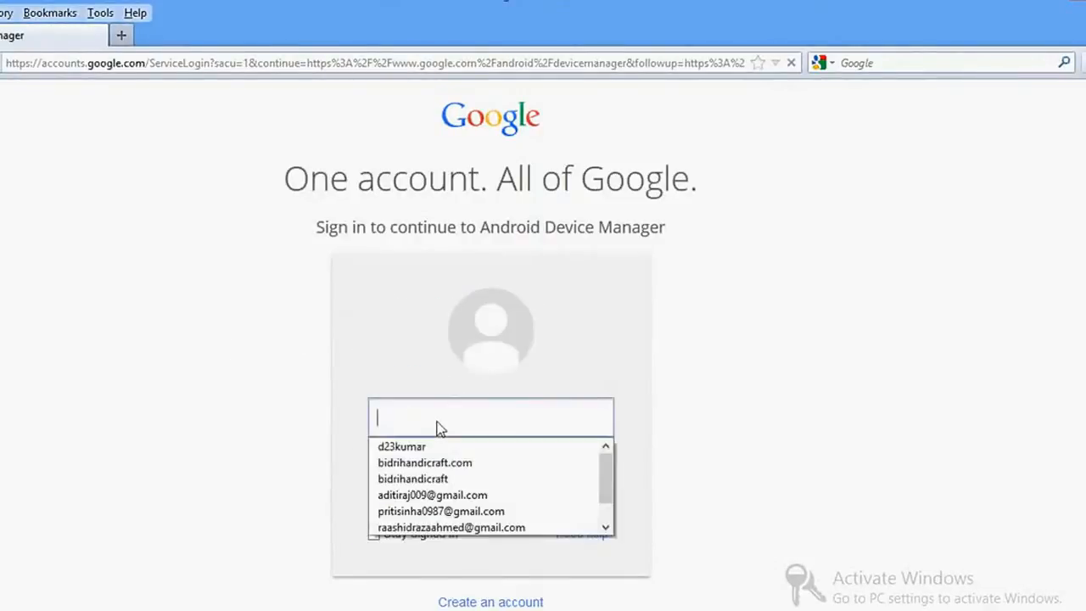
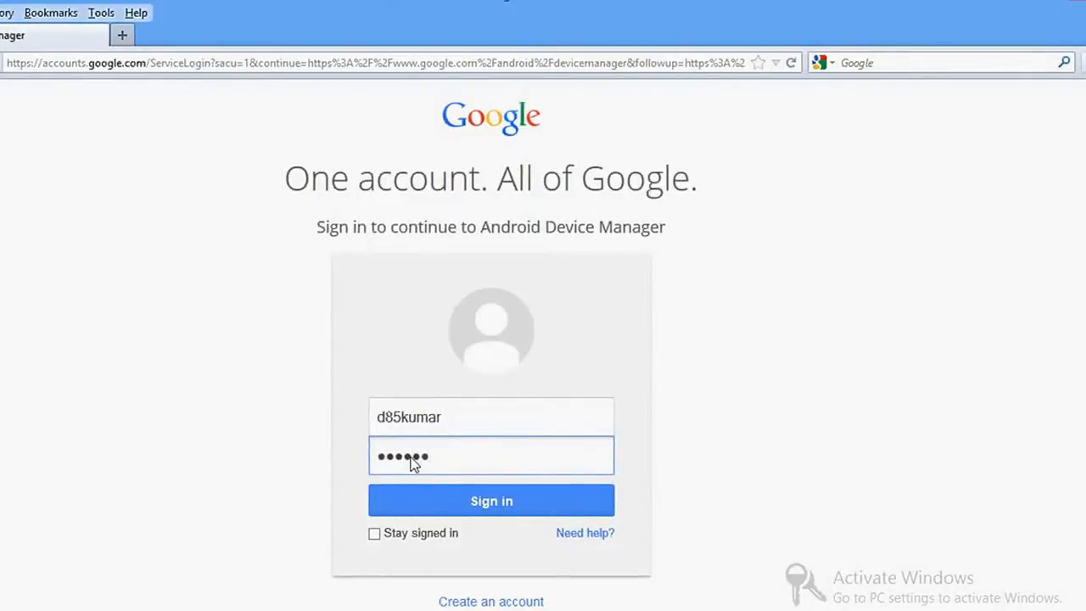
{"action": "left_click", "coordinate": [491, 501]}
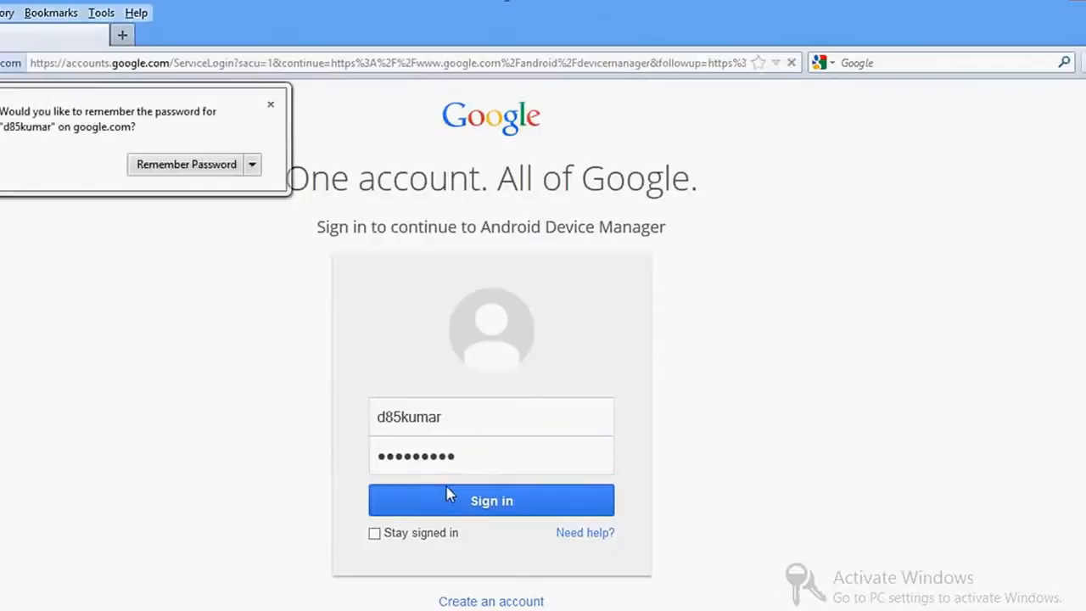
{"action": "left_click", "coordinate": [270, 103]}
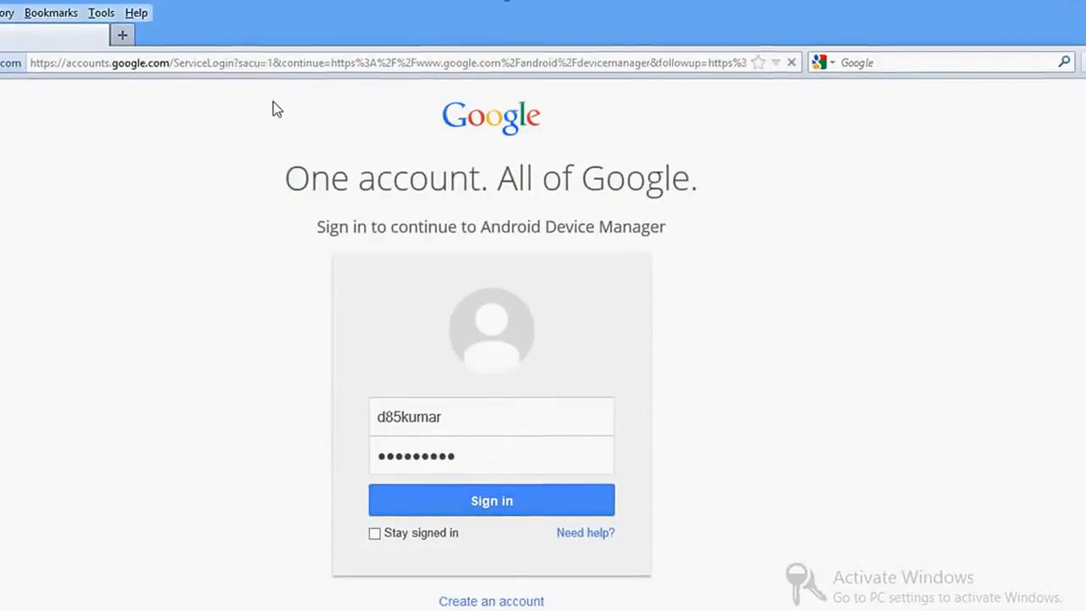
{"action": "left_click", "coordinate": [491, 500]}
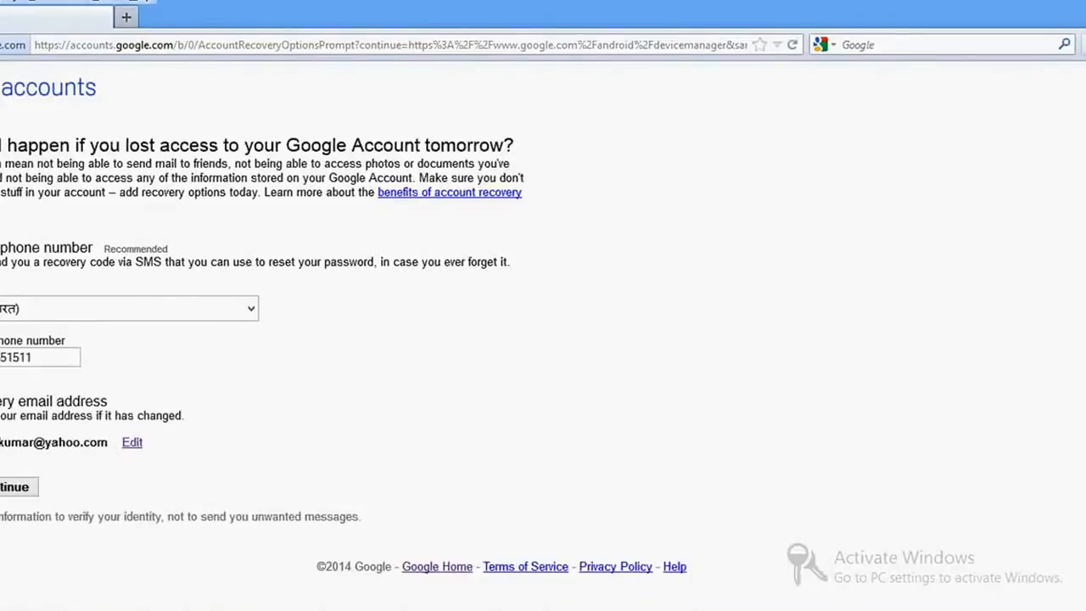
{"action": "left_click", "coordinate": [12, 486]}
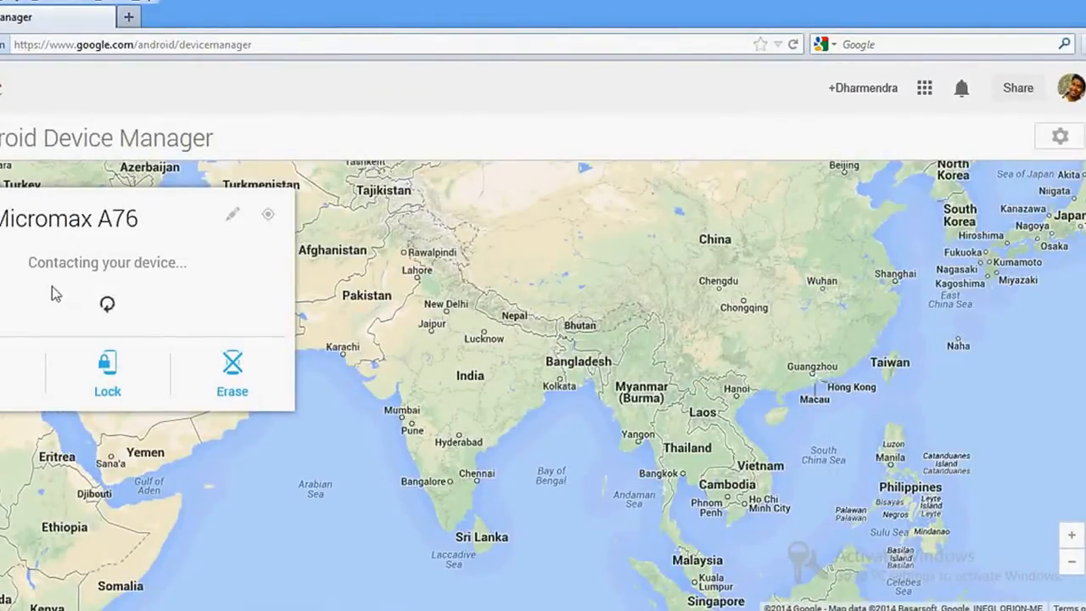
{"action": "mouse_move", "coordinate": [102, 307]}
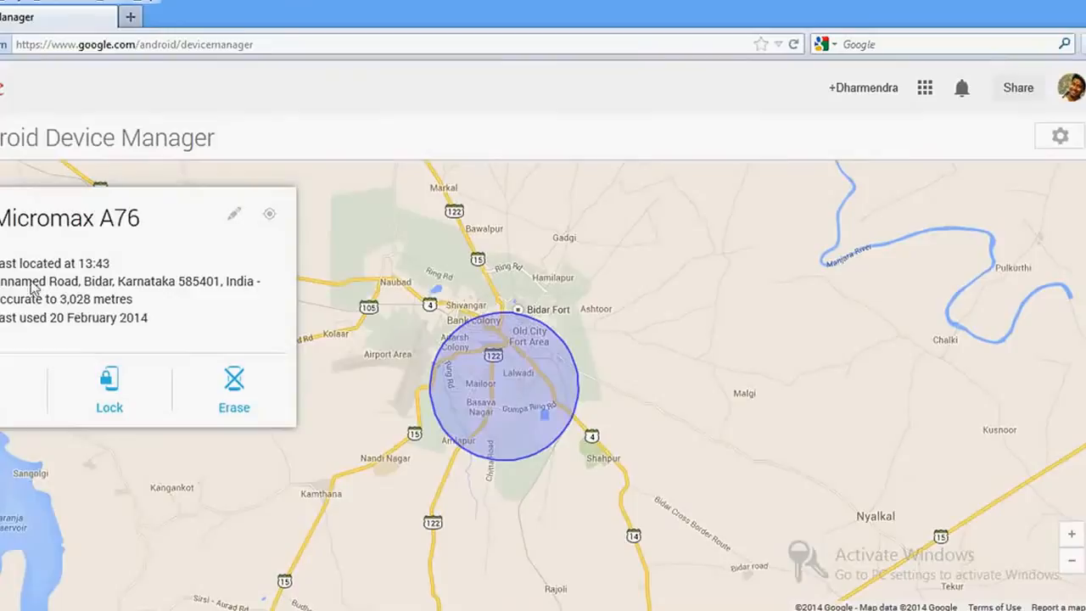
{"action": "mouse_move", "coordinate": [41, 293]}
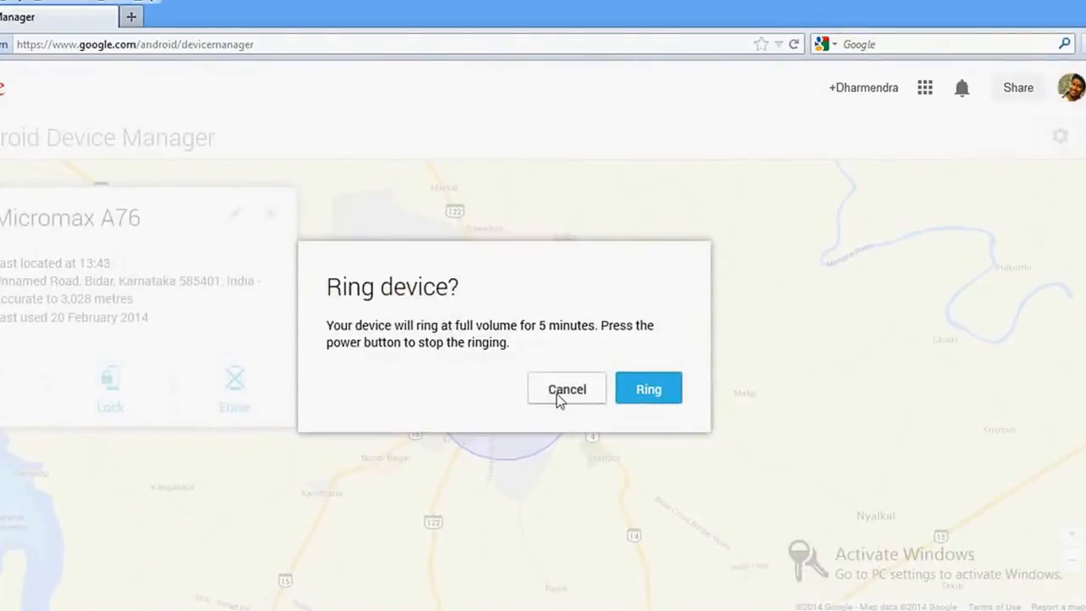
{"action": "left_click", "coordinate": [567, 389]}
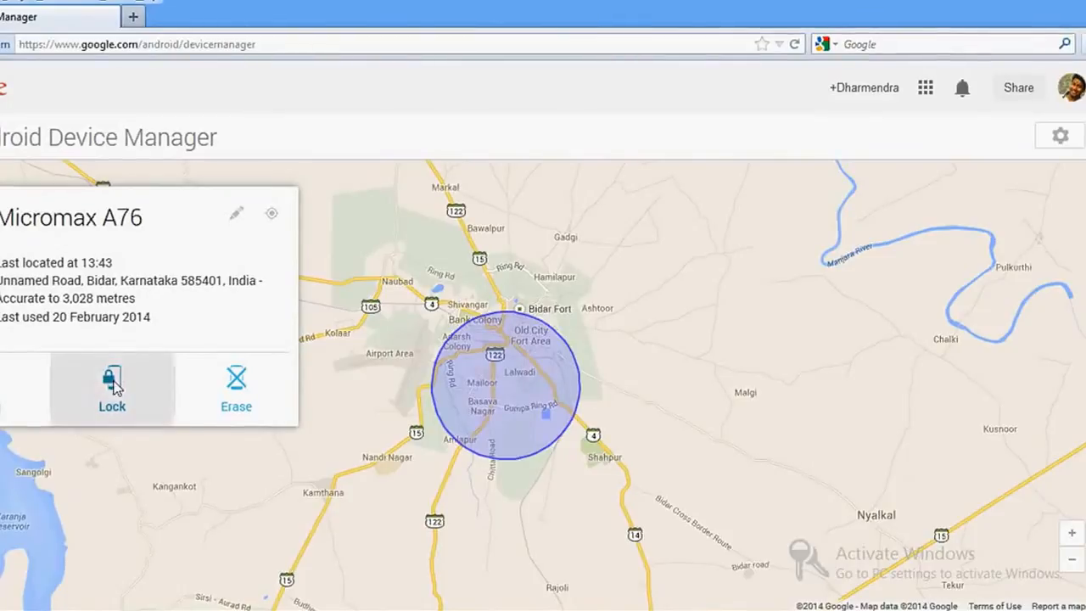
{"action": "left_click", "coordinate": [112, 386]}
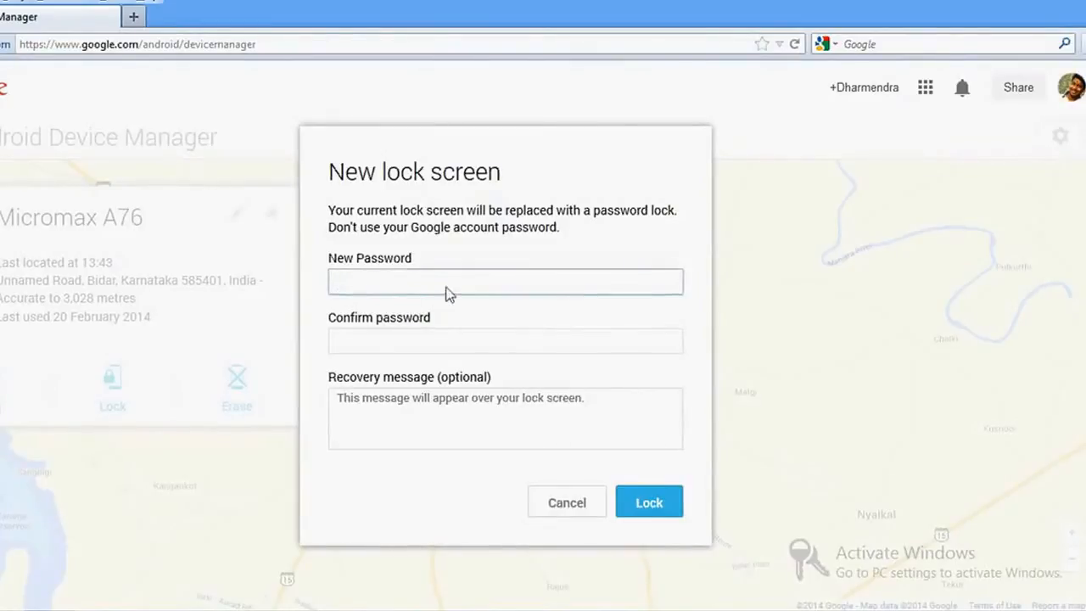
{"action": "left_click", "coordinate": [505, 281]}
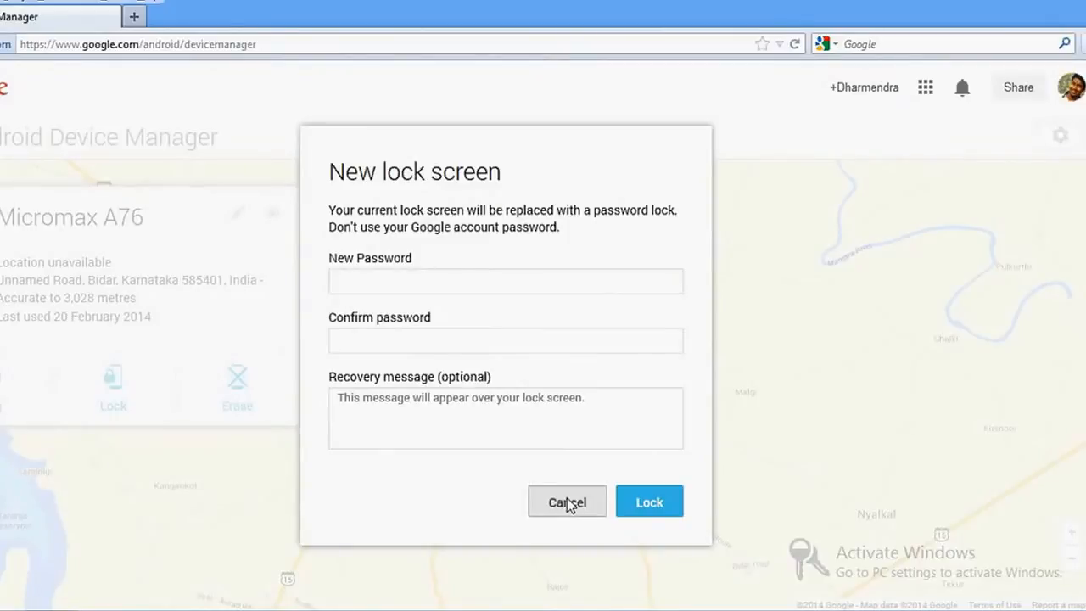
{"action": "left_click", "coordinate": [567, 502]}
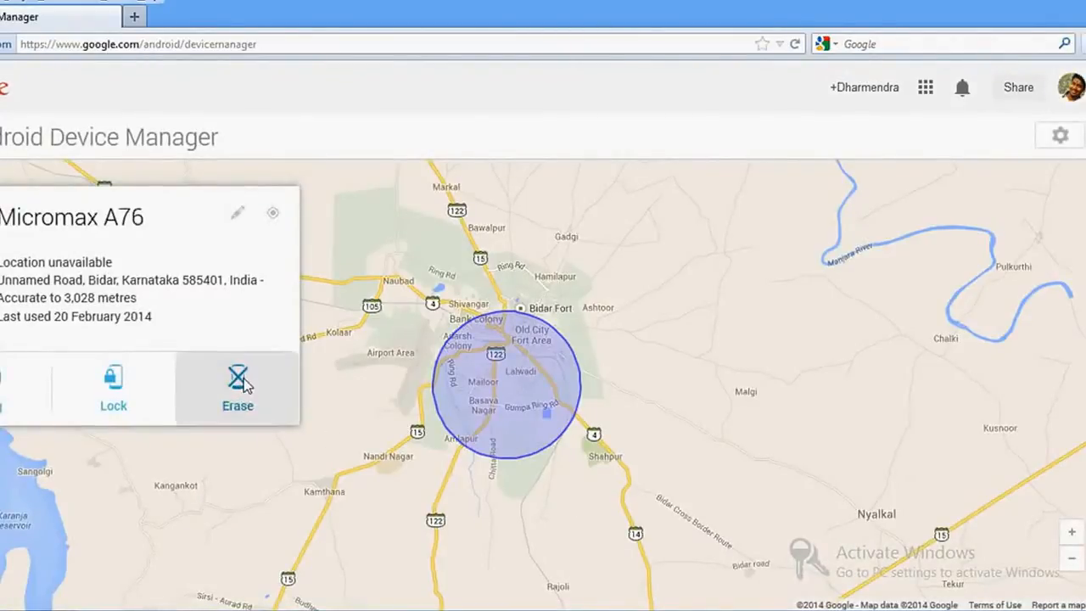
{"action": "left_click", "coordinate": [238, 386]}
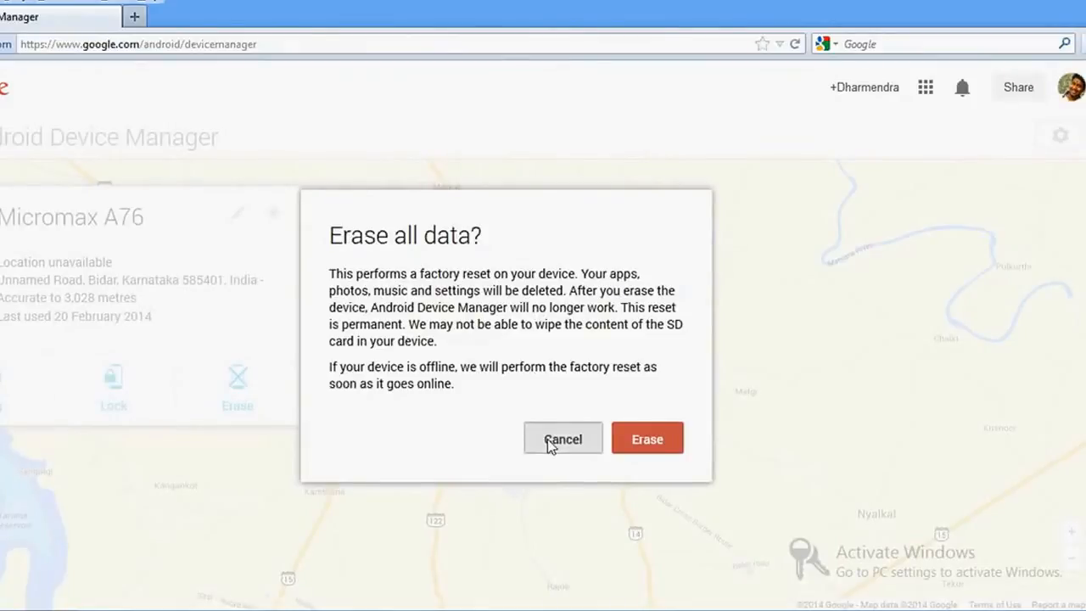
{"action": "left_click", "coordinate": [563, 439]}
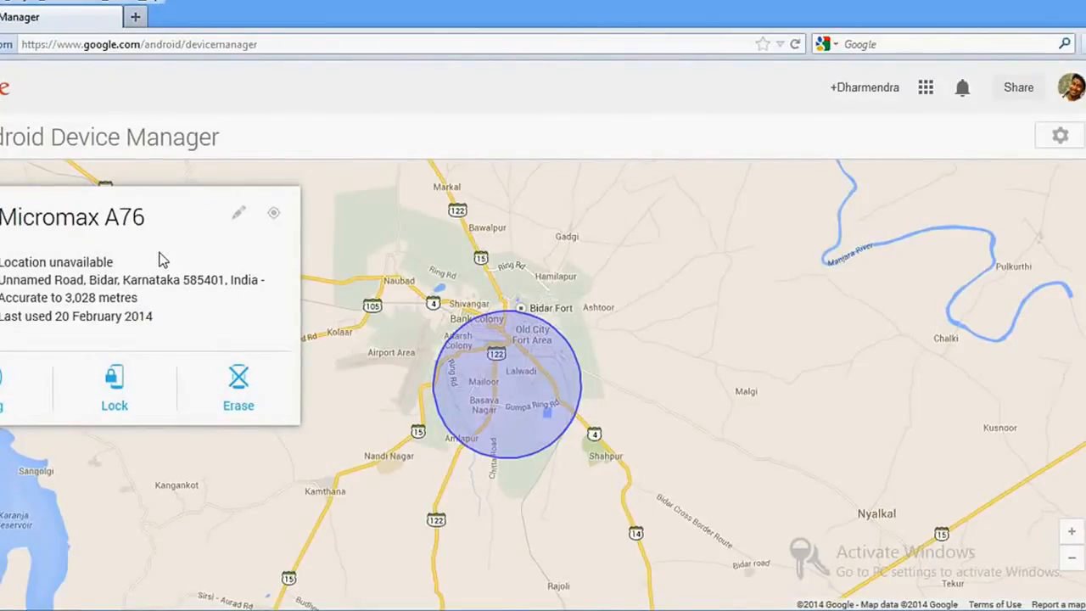
{"action": "mouse_move", "coordinate": [917, 525]}
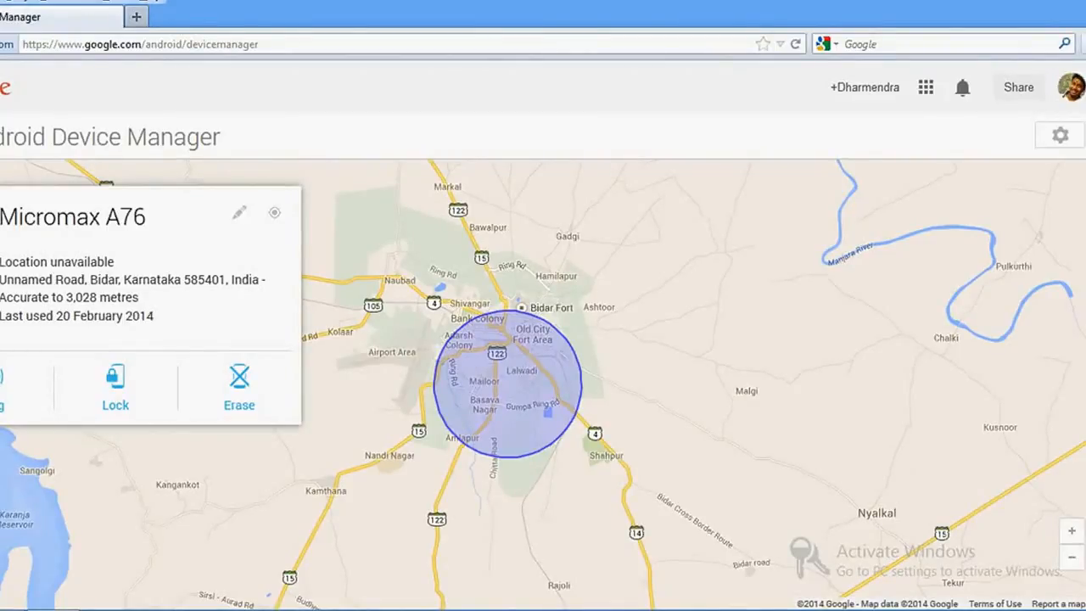
{"action": "mouse_move", "coordinate": [1050, 517]}
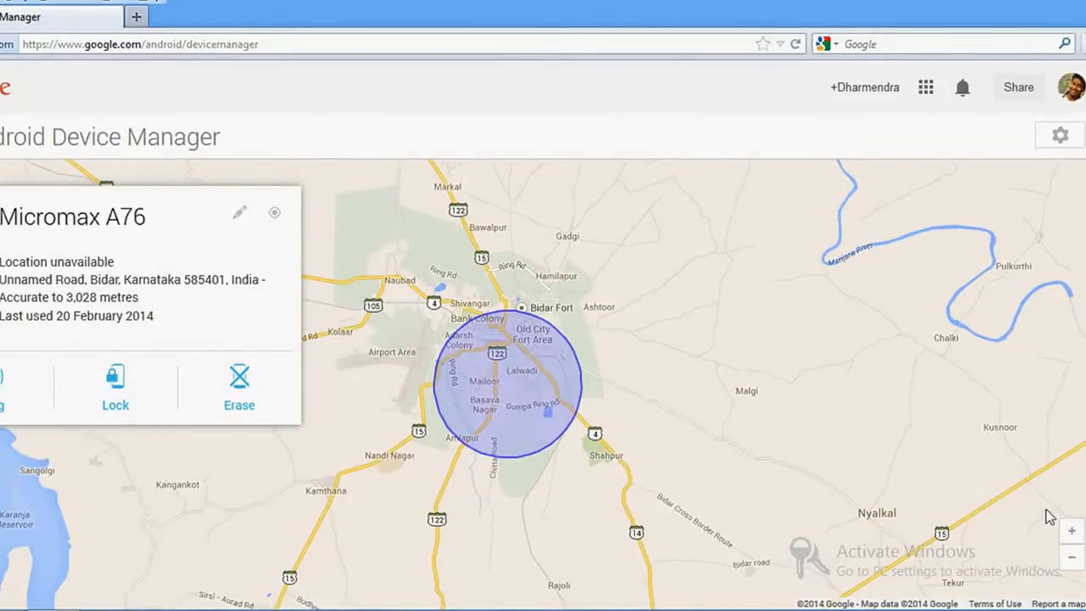